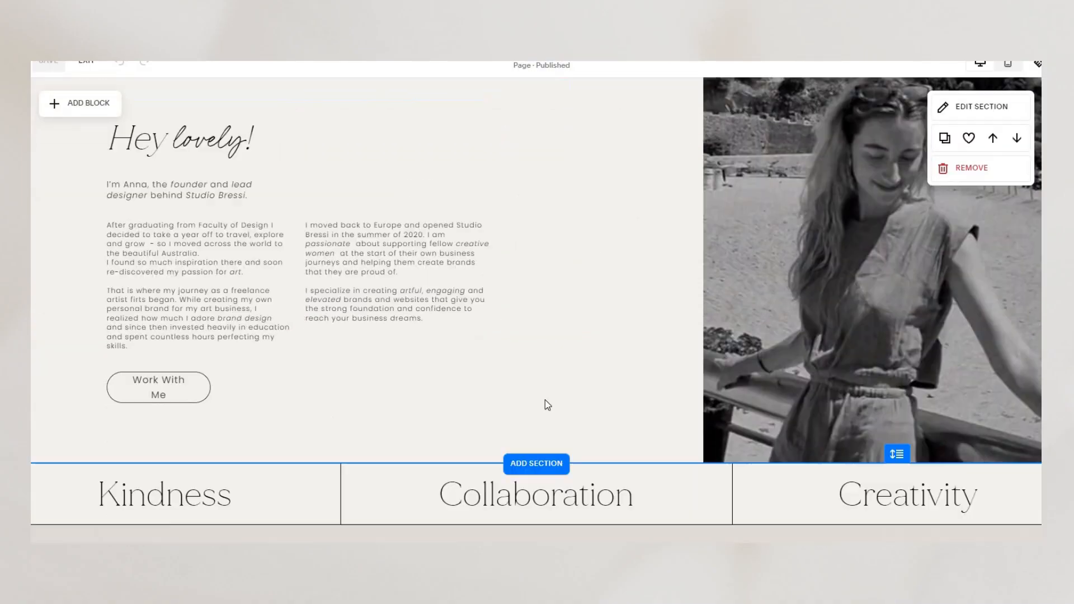
- Insert a blank section above the beach call-to-action section
scroll("down", 3)
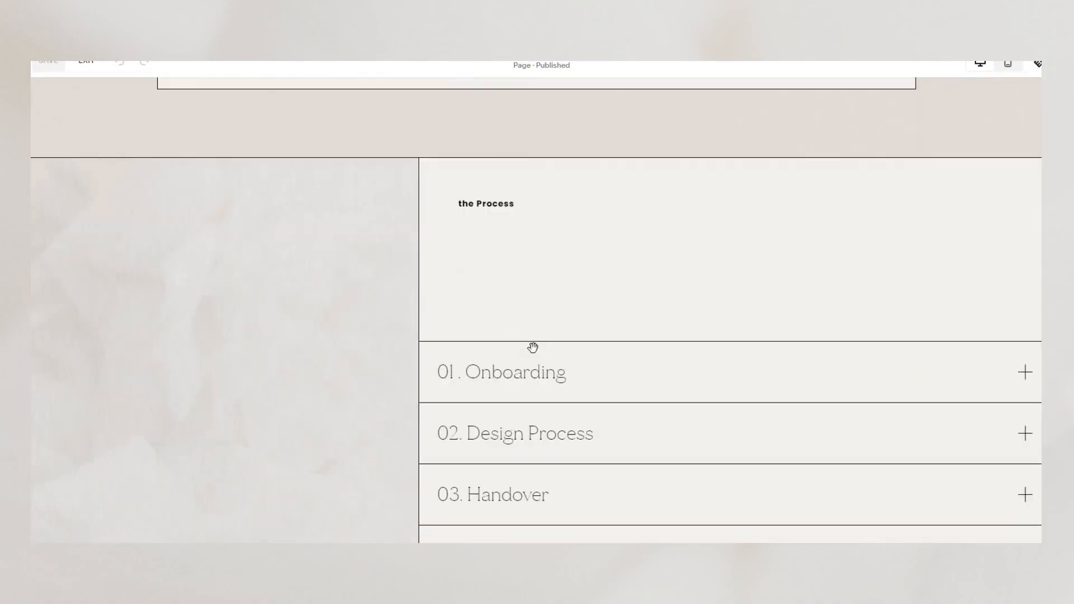
scroll("down", 3)
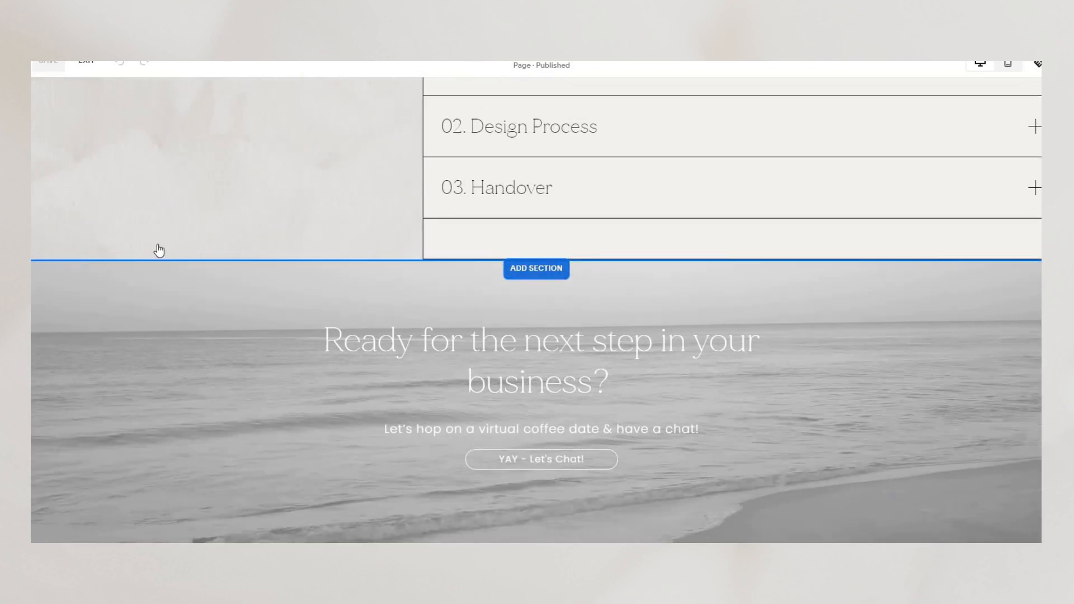
left_click(536, 268)
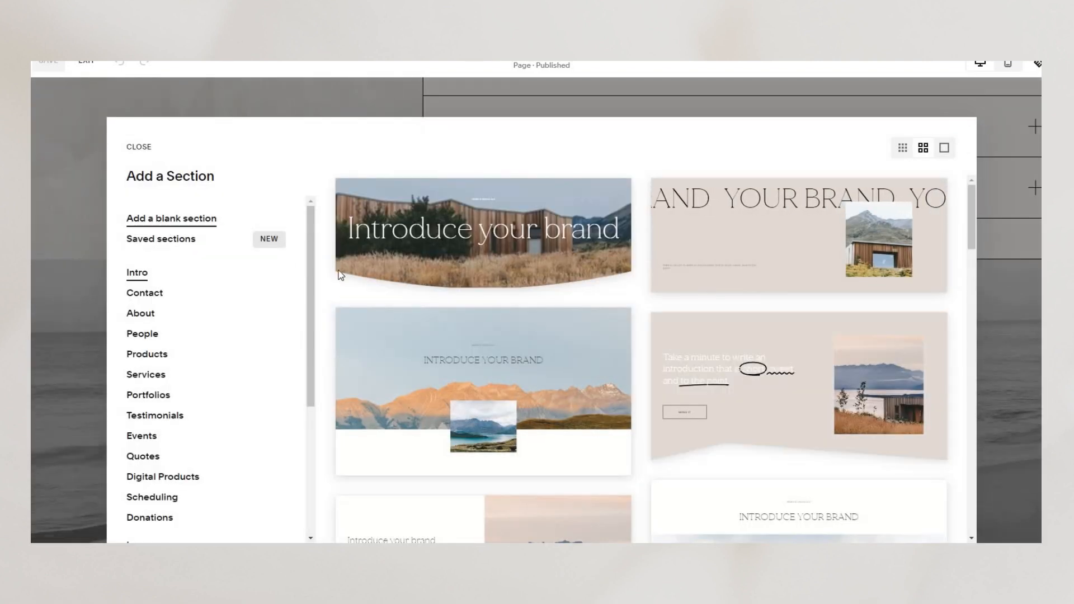
left_click(138, 147)
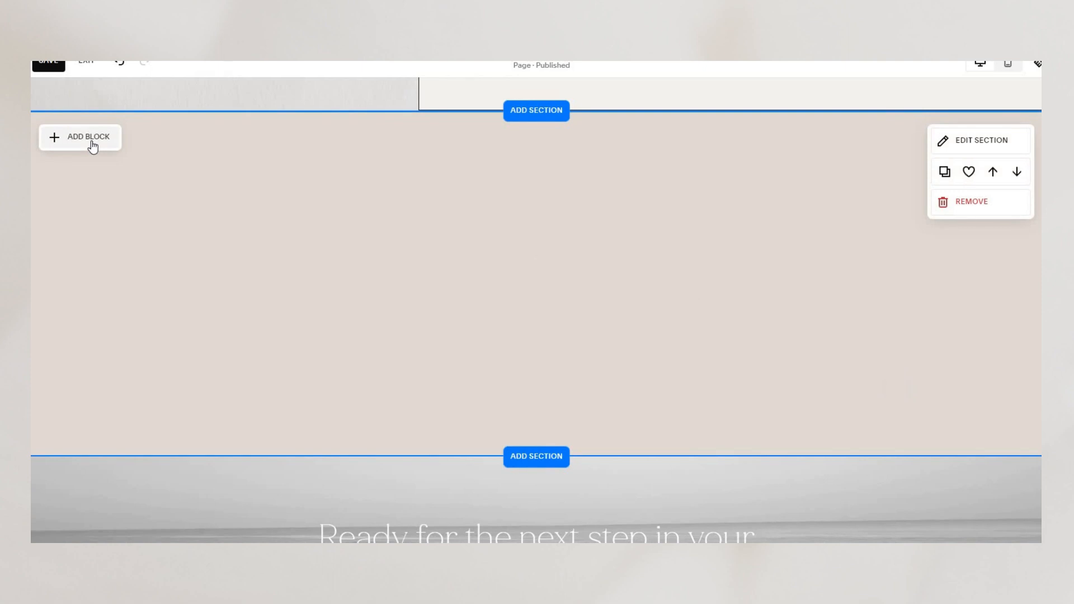
- Bring up the block list and scroll down to the Integrations blocks
left_click(79, 138)
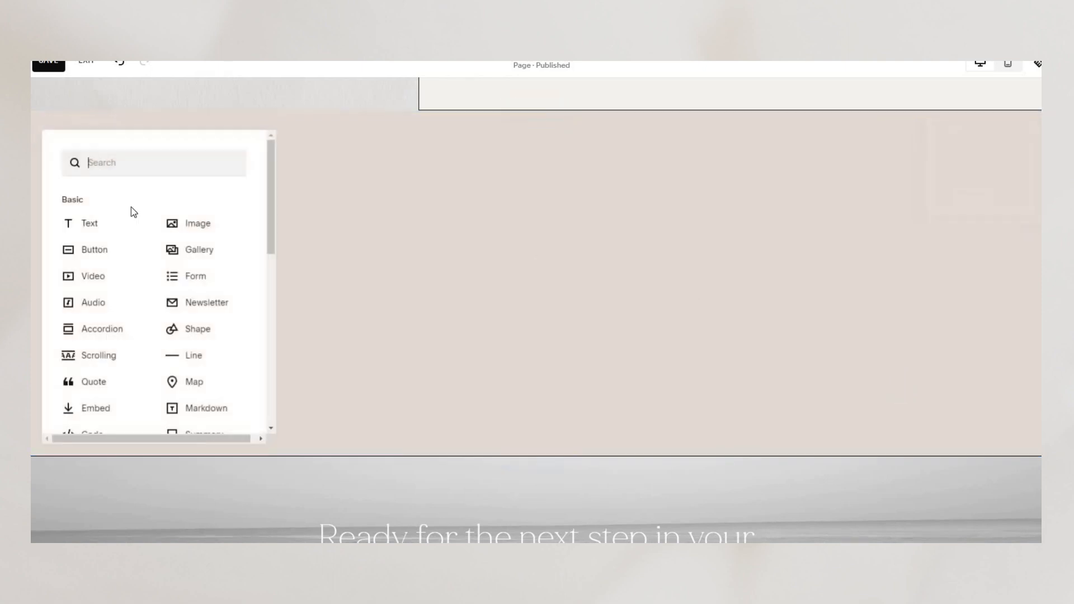
scroll("down", 3)
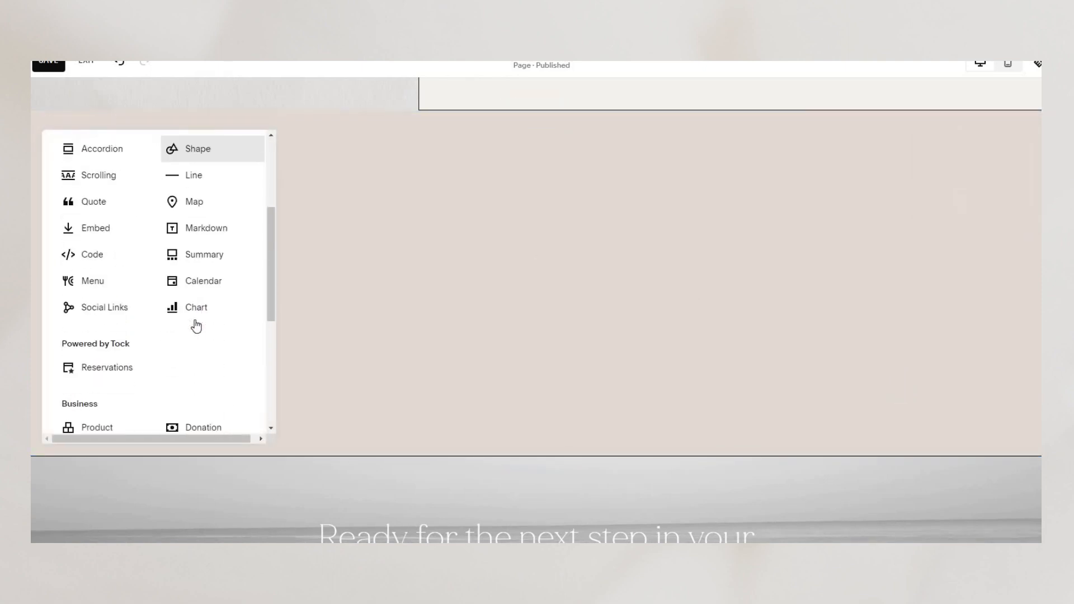
scroll("down", 3)
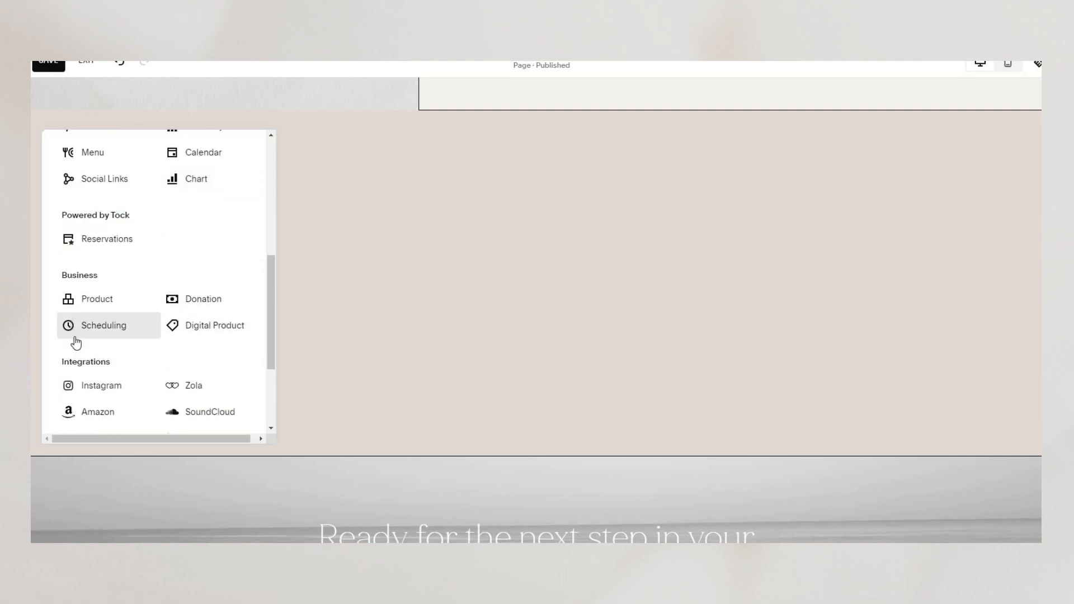
scroll("down", 3)
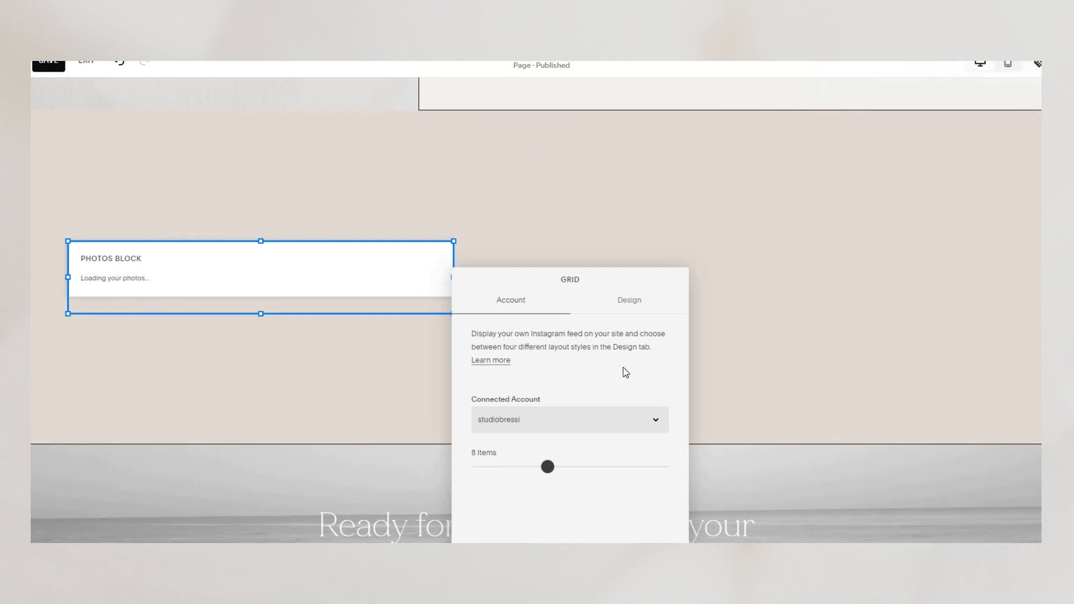
- Show the Instagram feed block's Design layout options
left_click(628, 300)
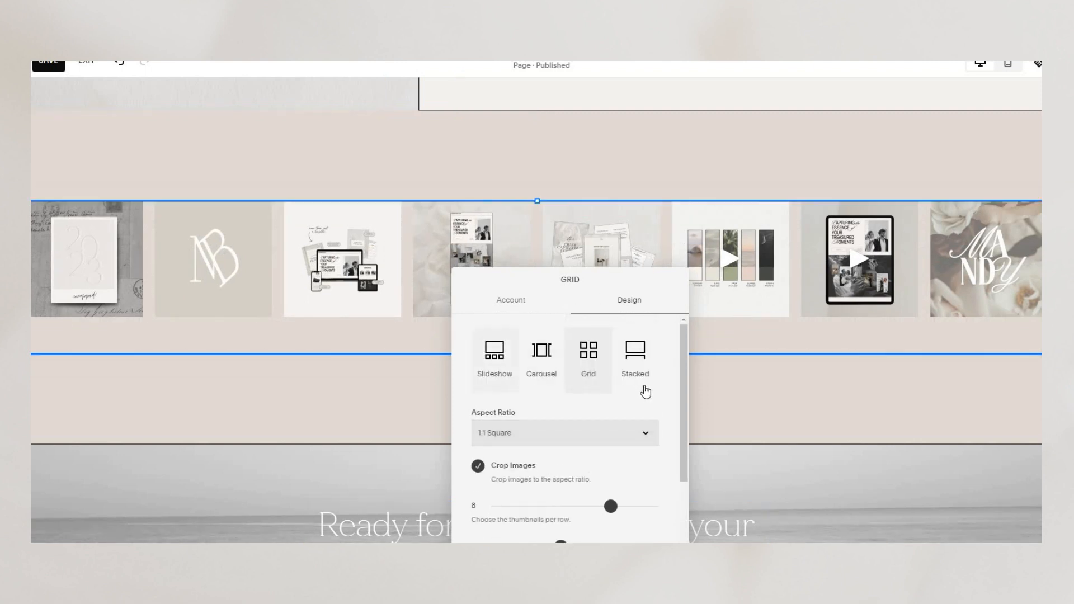
- Slide the grid padding down so the Instagram photos sit edge to edge
scroll("down", 3)
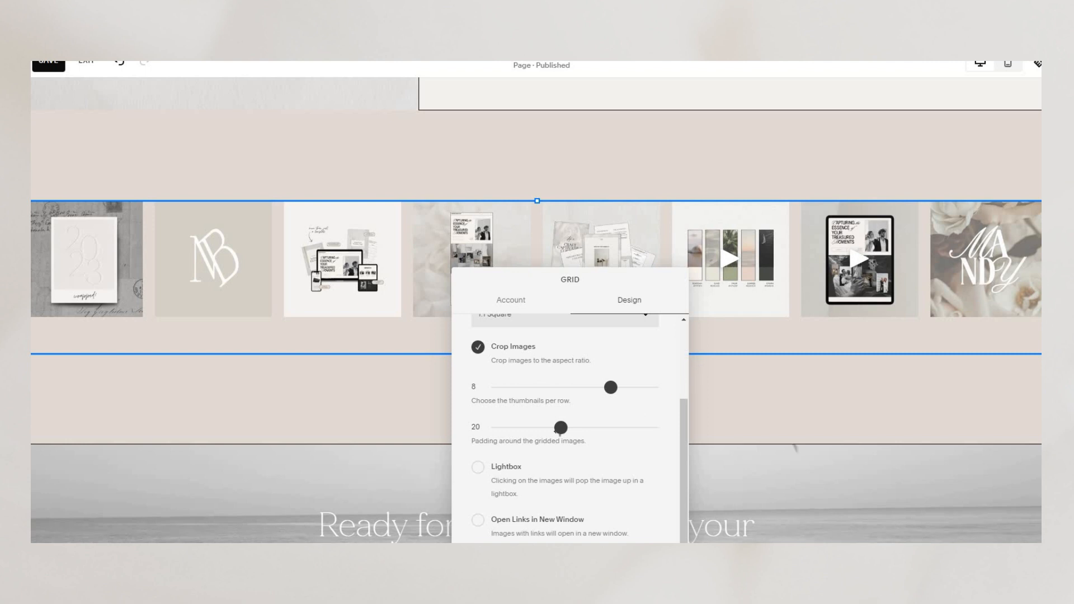
left_click_drag(559, 428, 503, 427)
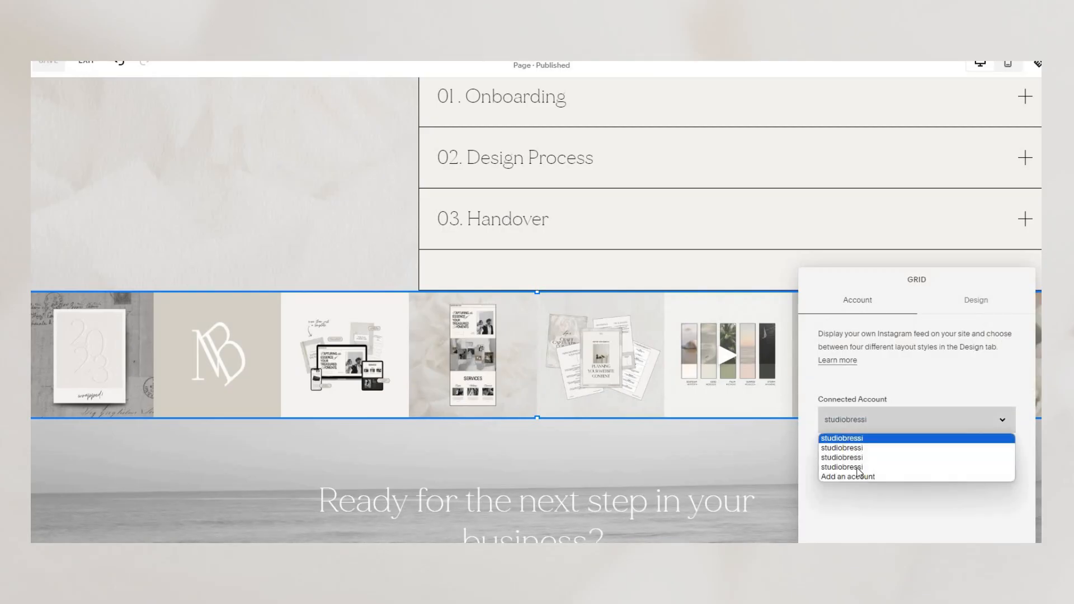
- Switch the feed to another studiobressi account and exit edit mode
left_click(841, 438)
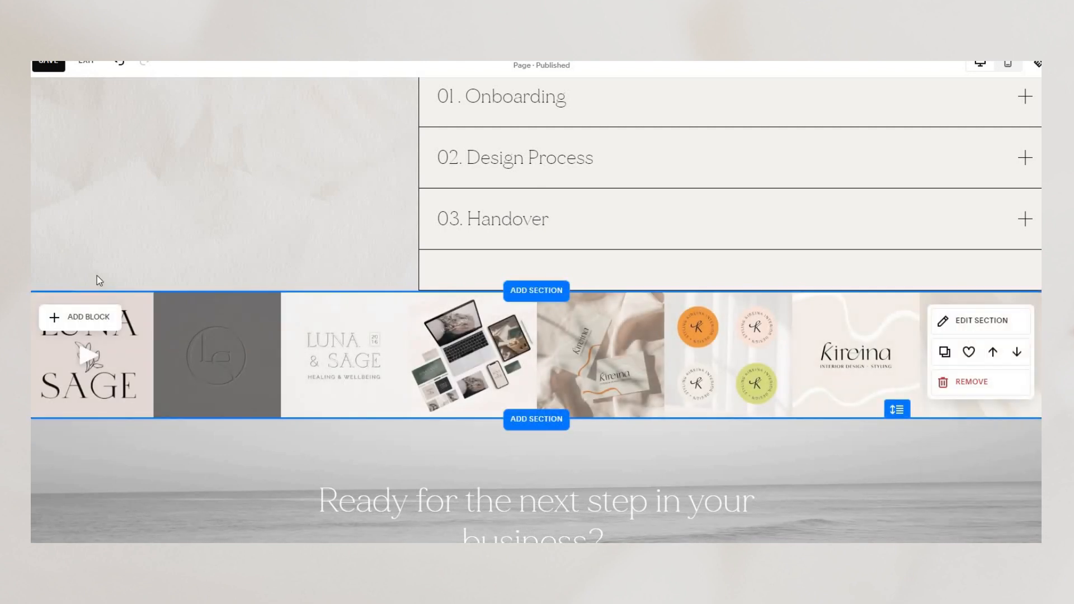
left_click(915, 419)
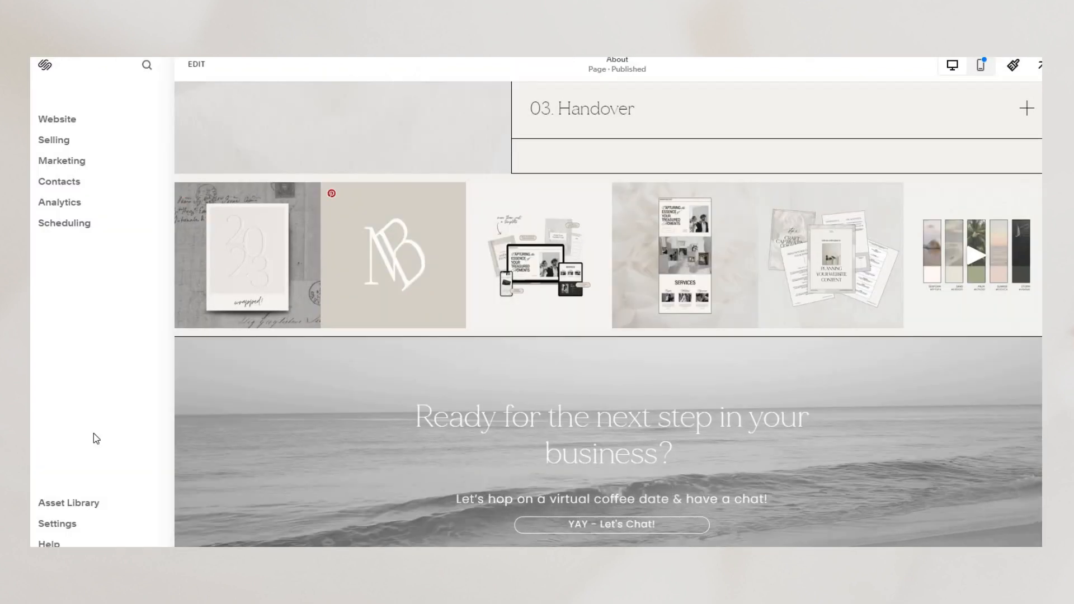
- Disconnect the outdated Instagram account under Settings' Connected Accounts
left_click(57, 524)
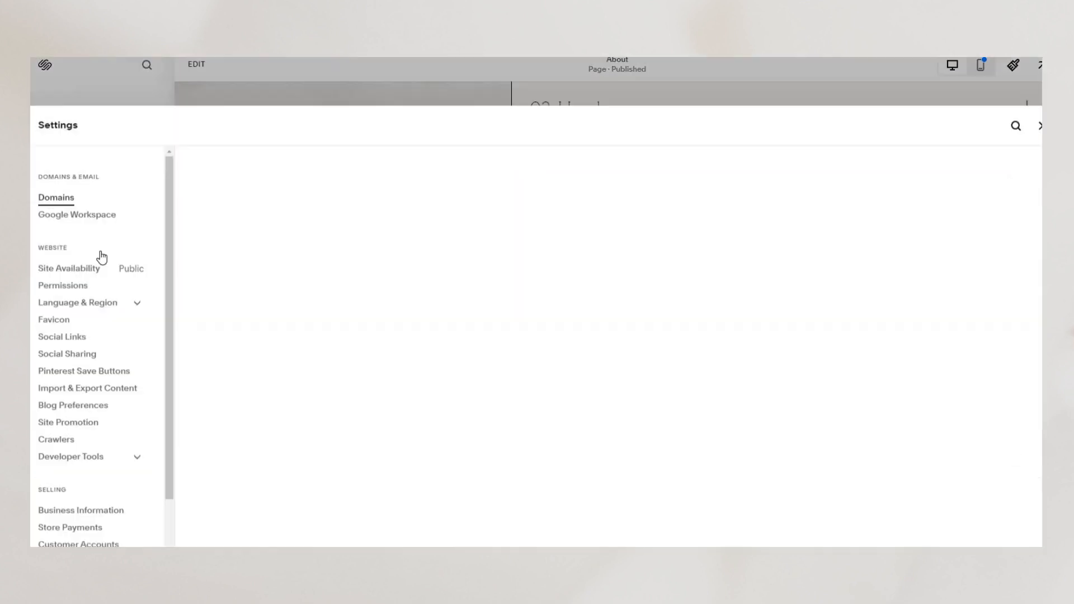
scroll("down", 3)
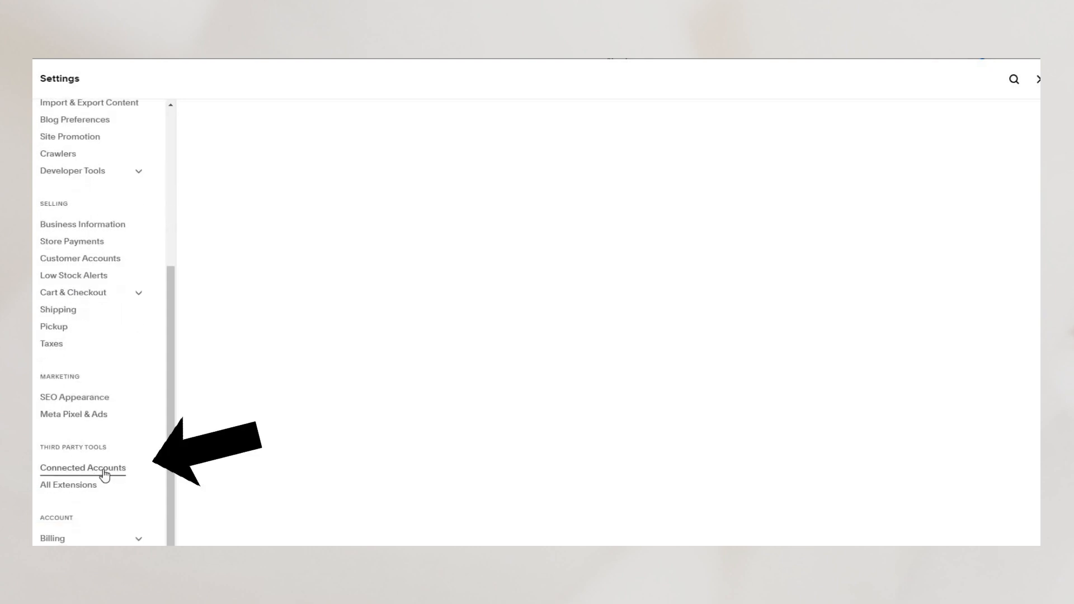
left_click(82, 468)
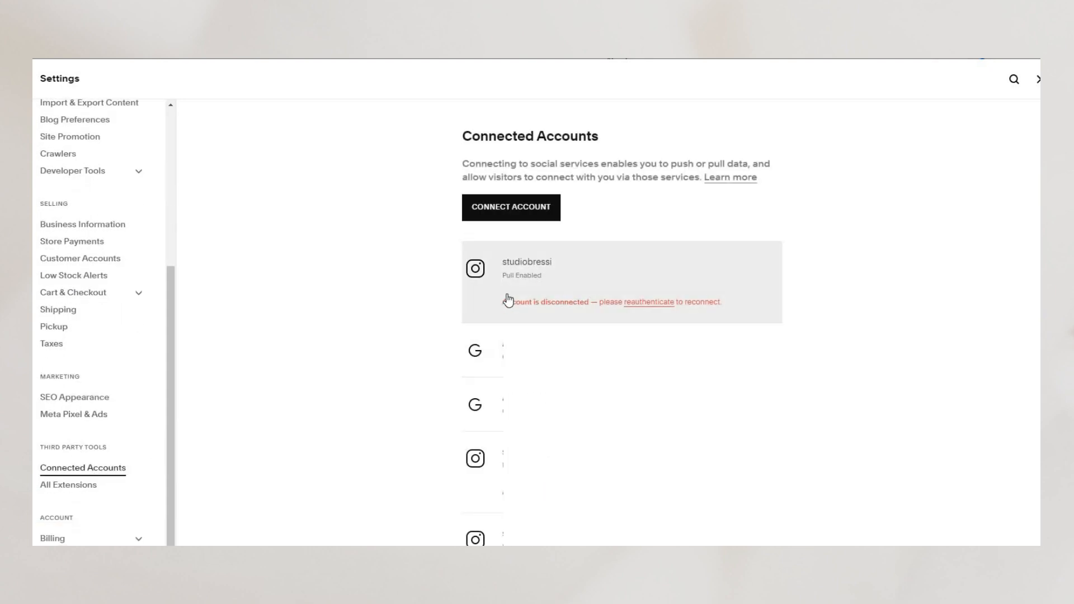
mouse_move(598, 274)
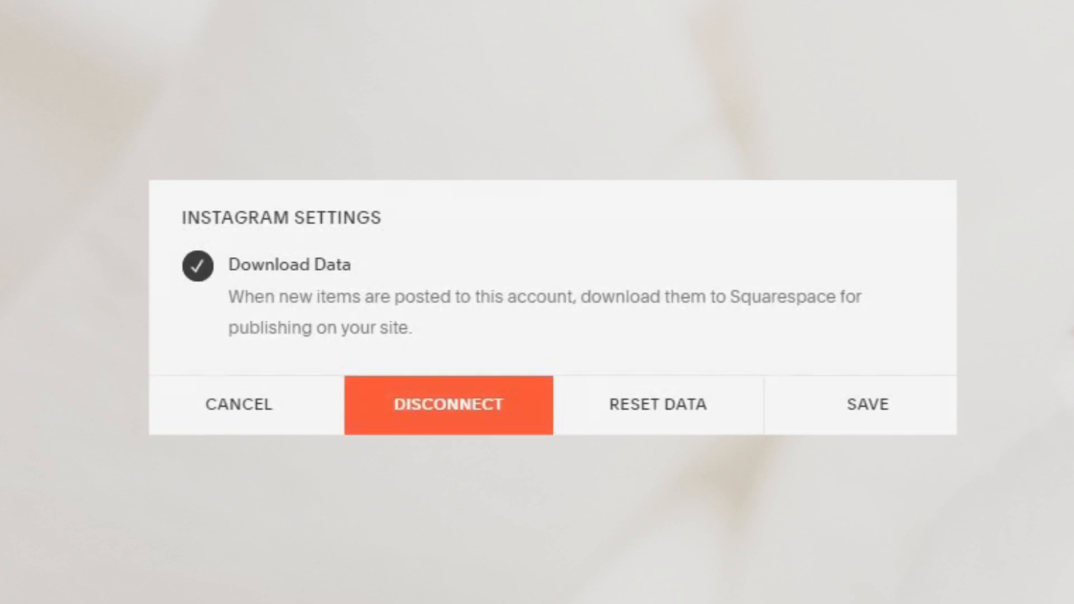
left_click(447, 404)
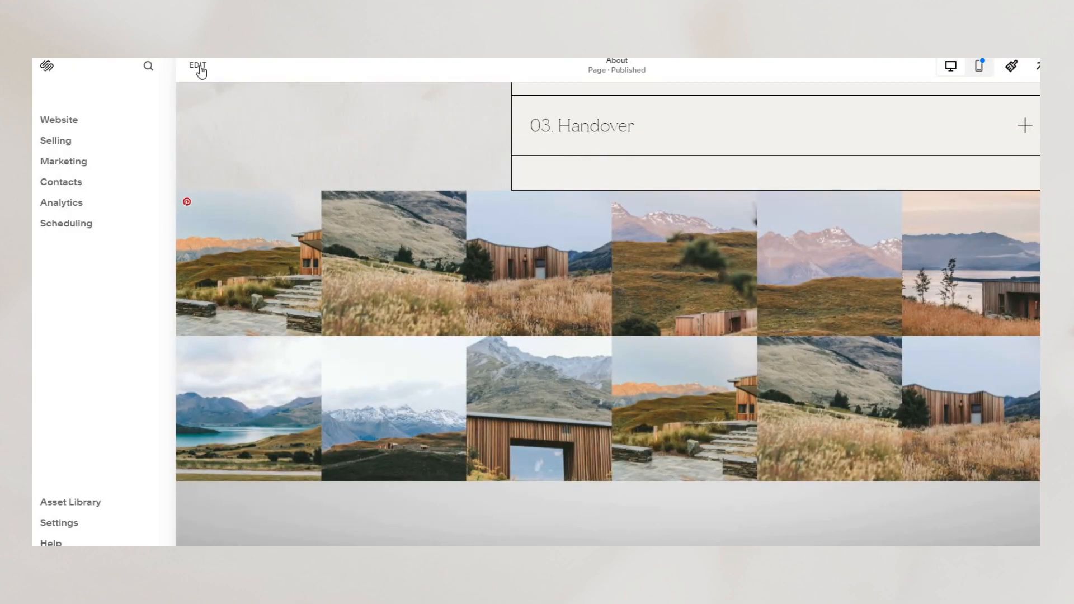
- Resume editing the About page and scroll down to the Instagram block
left_click(198, 65)
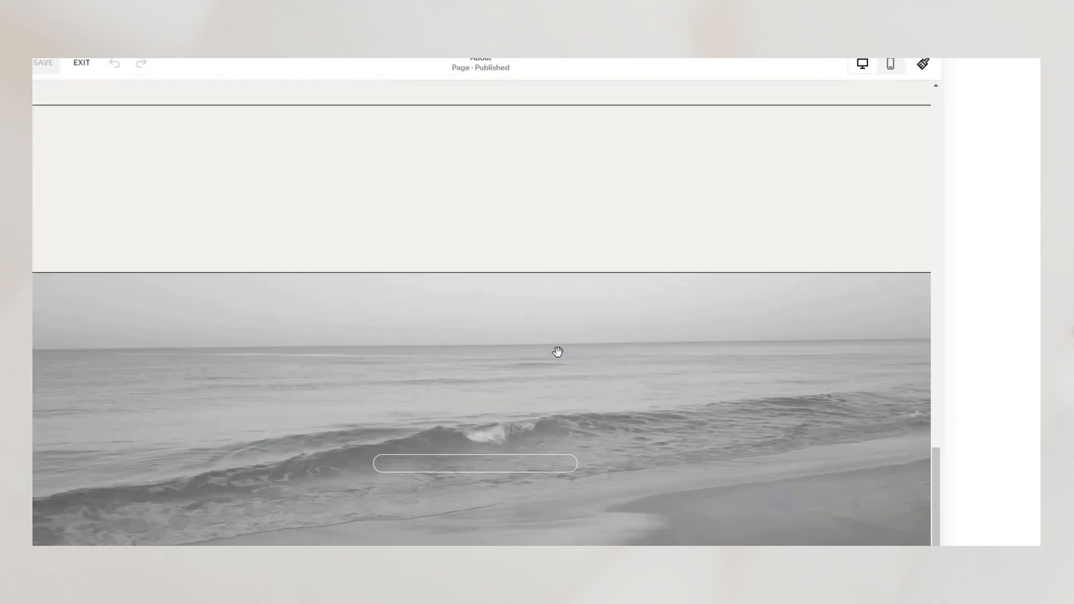
scroll("down", 3)
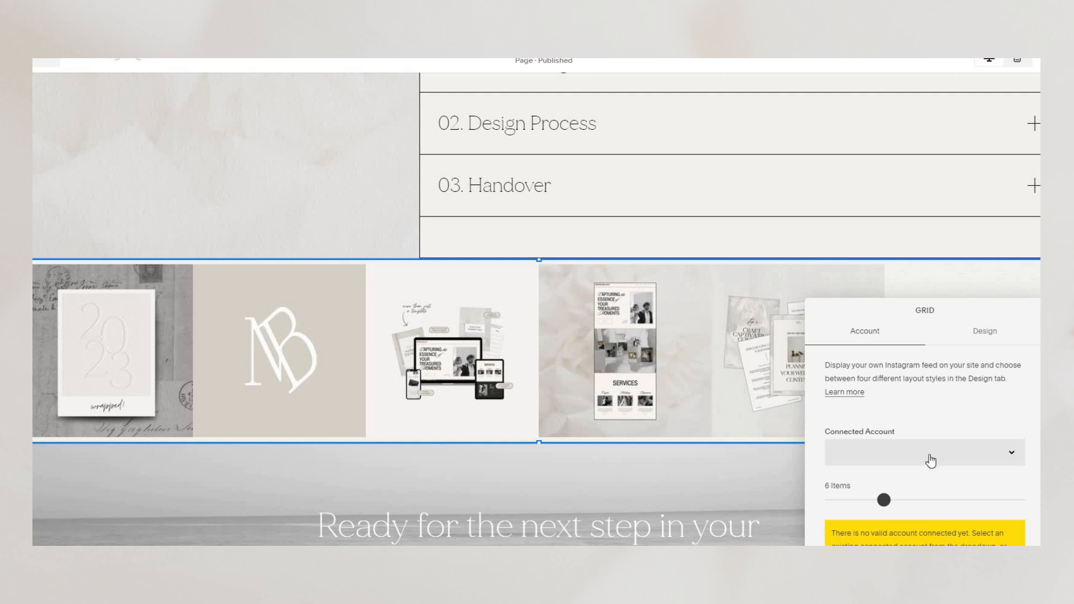
- Connect a new studiobressi Instagram account through Add an account and authorization
left_click(924, 452)
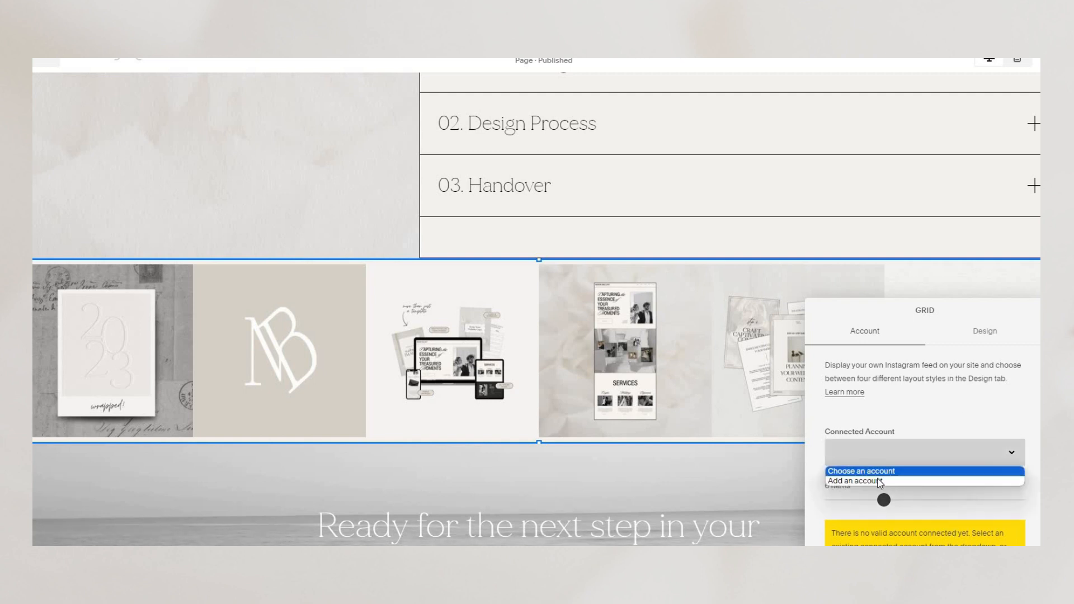
left_click(854, 482)
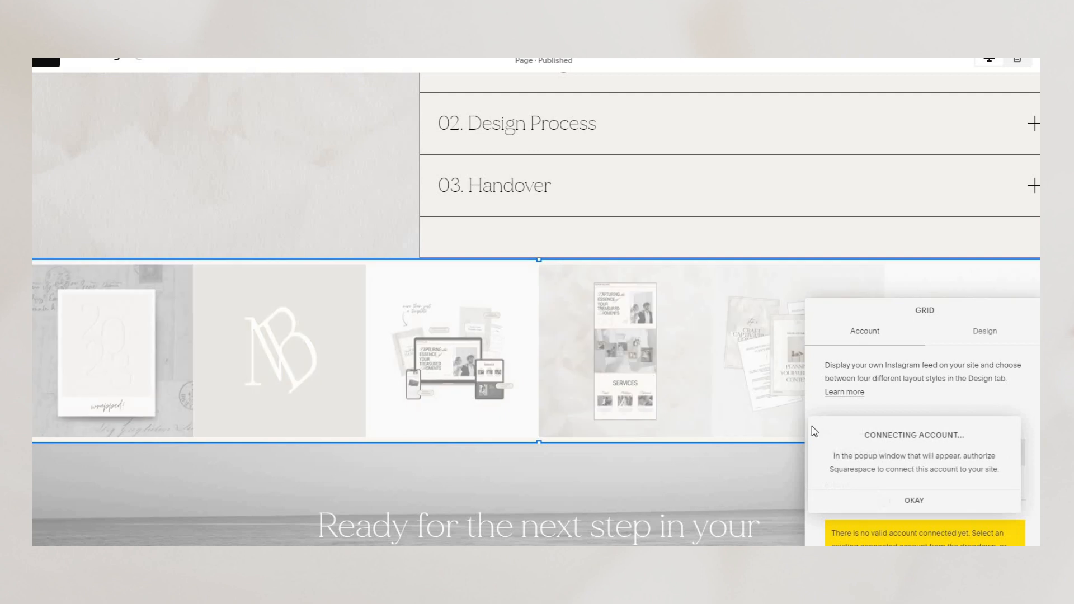
left_click(913, 500)
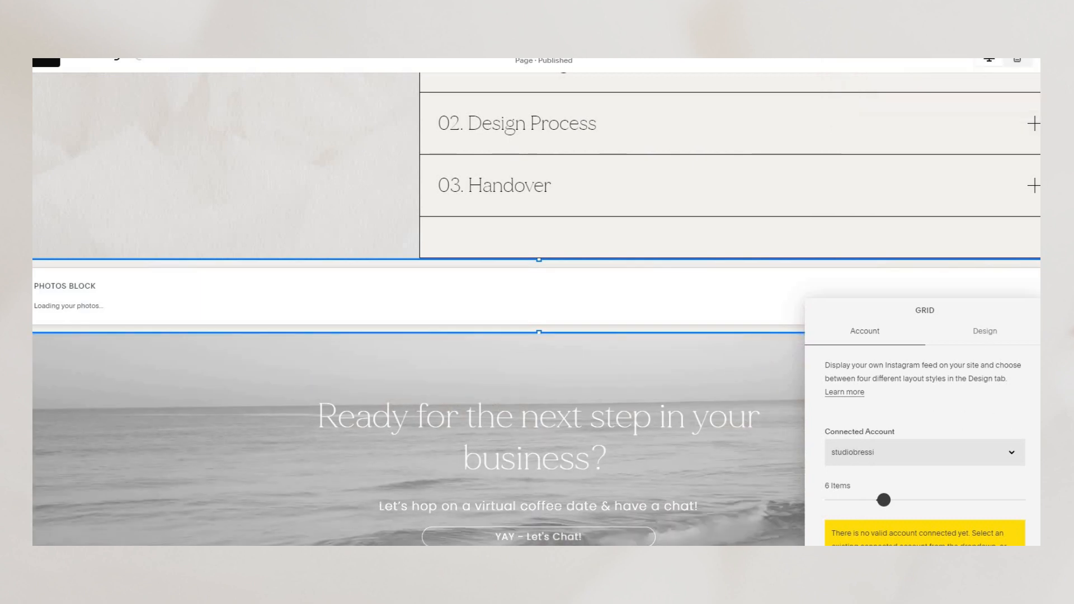
left_click(984, 330)
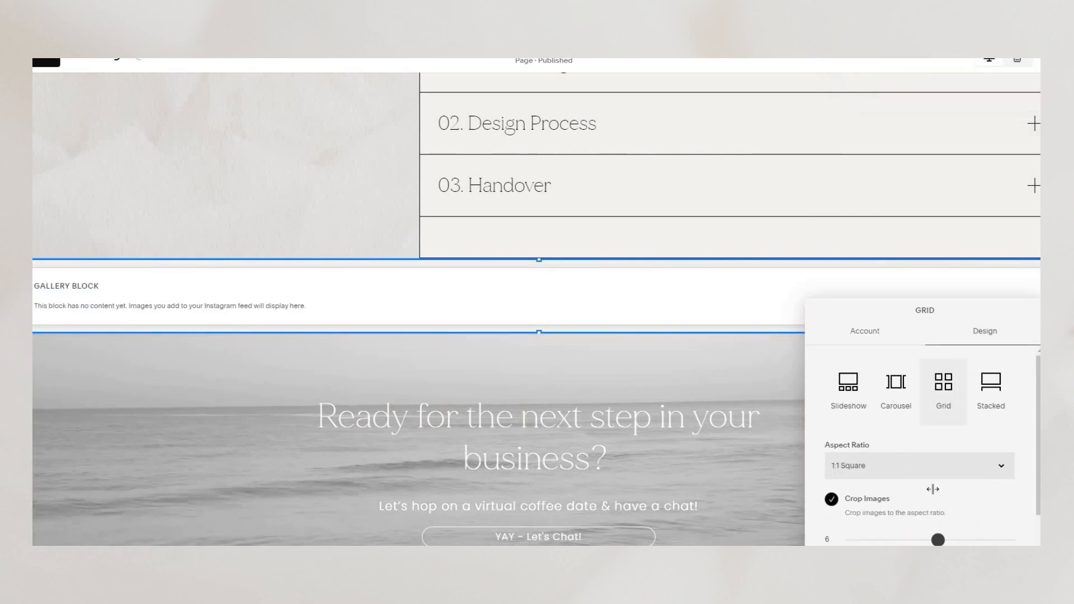